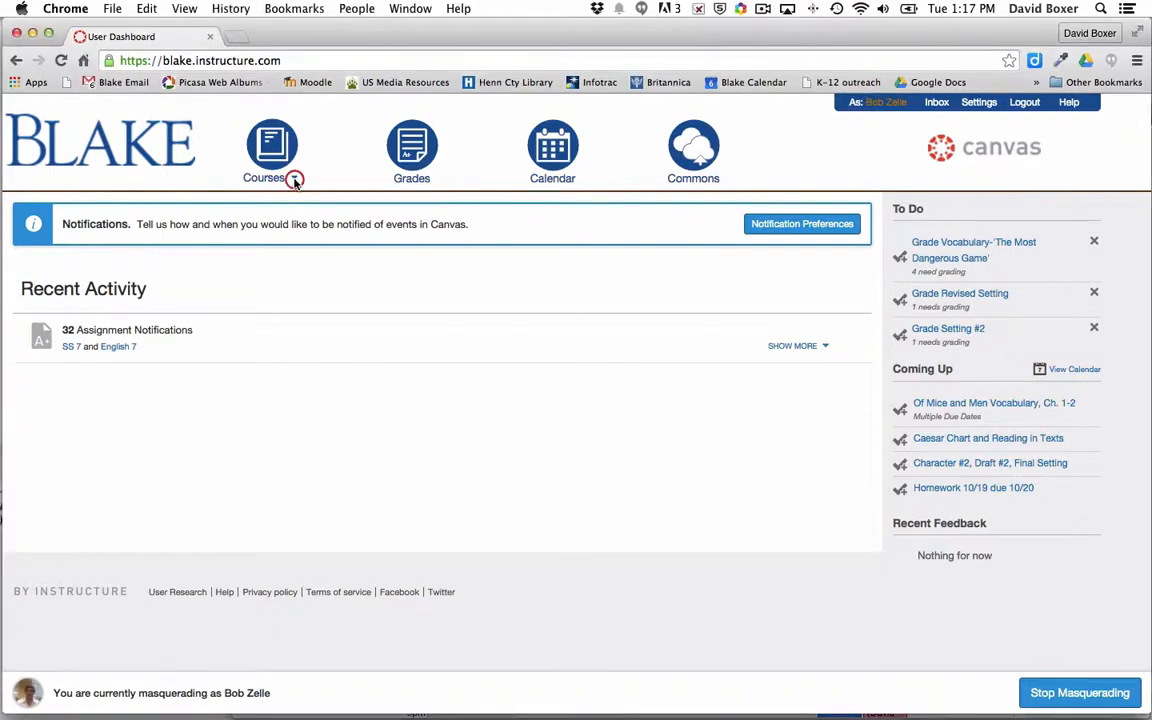
Open English 7 from the dashboard's Courses list
left_click(271, 151)
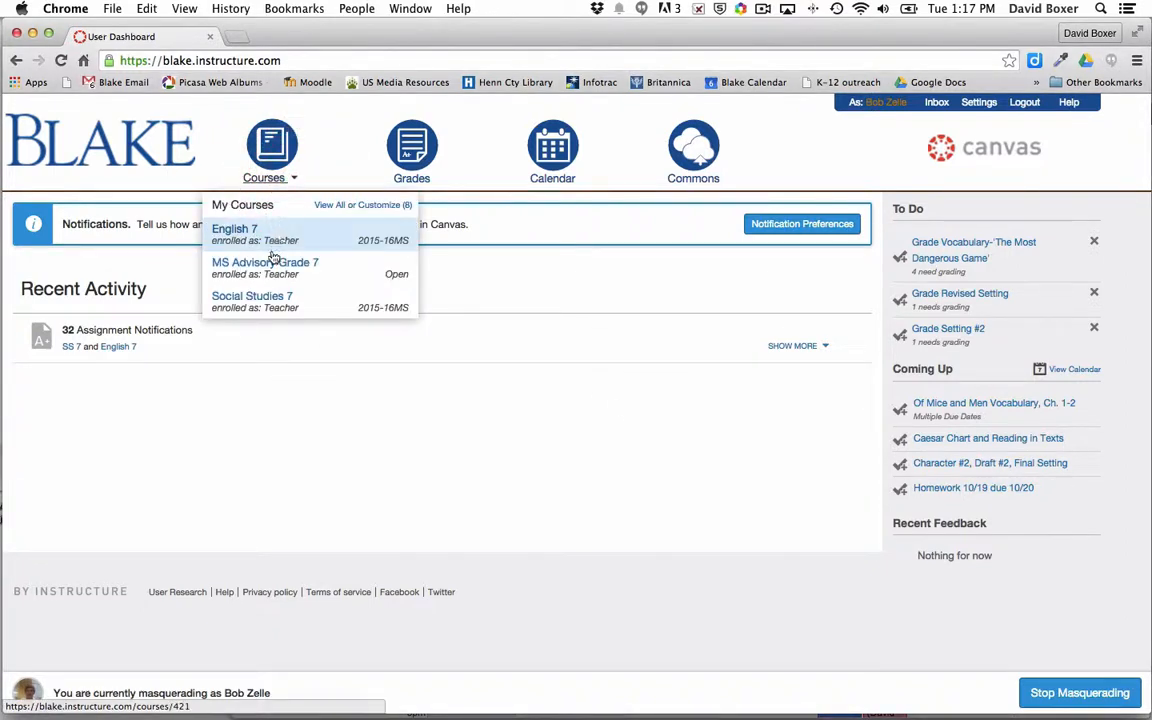
mouse_move(252, 301)
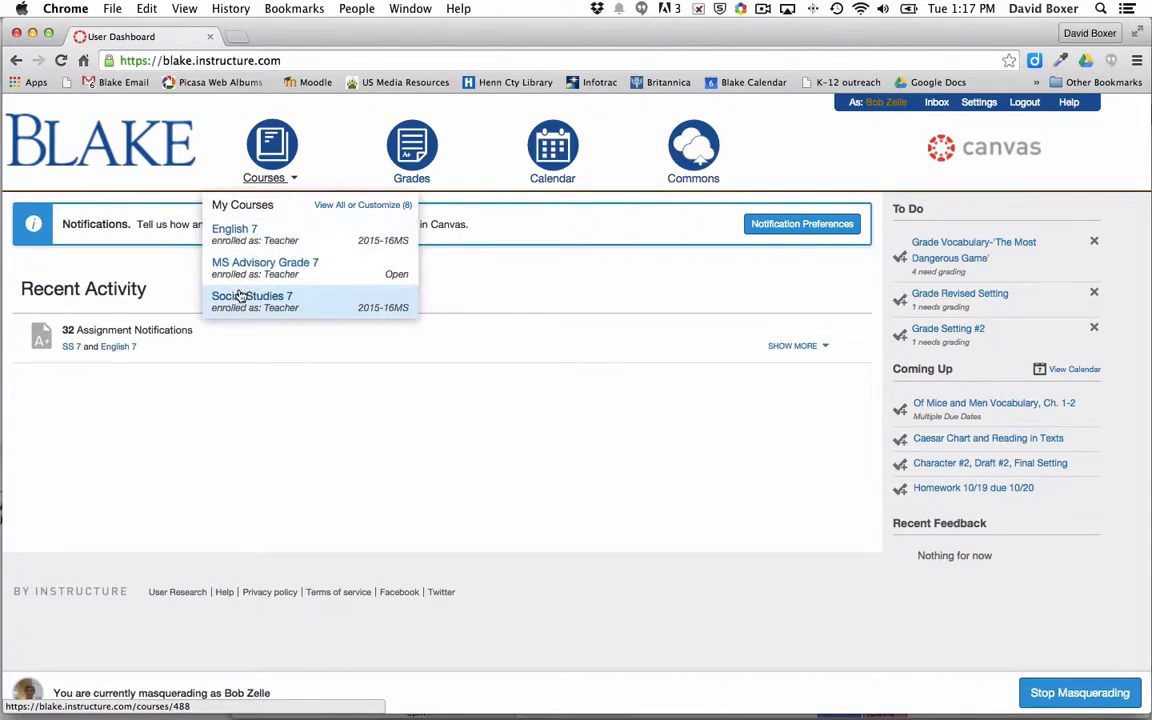
mouse_move(252, 295)
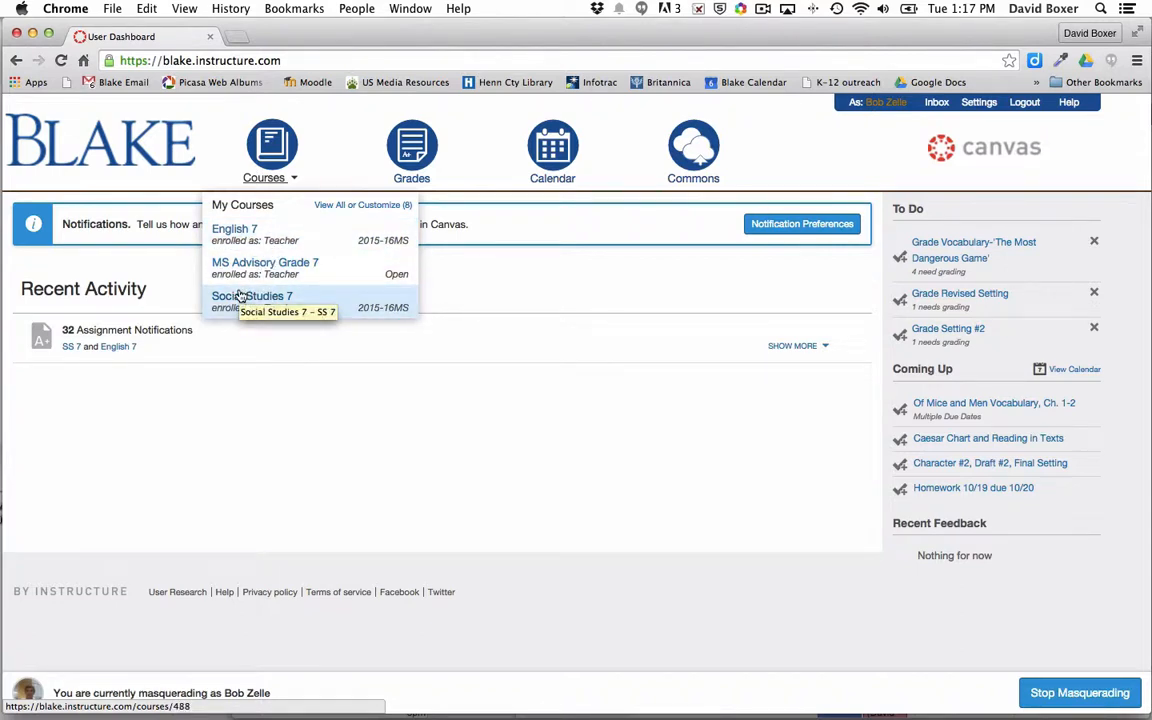
mouse_move(235, 230)
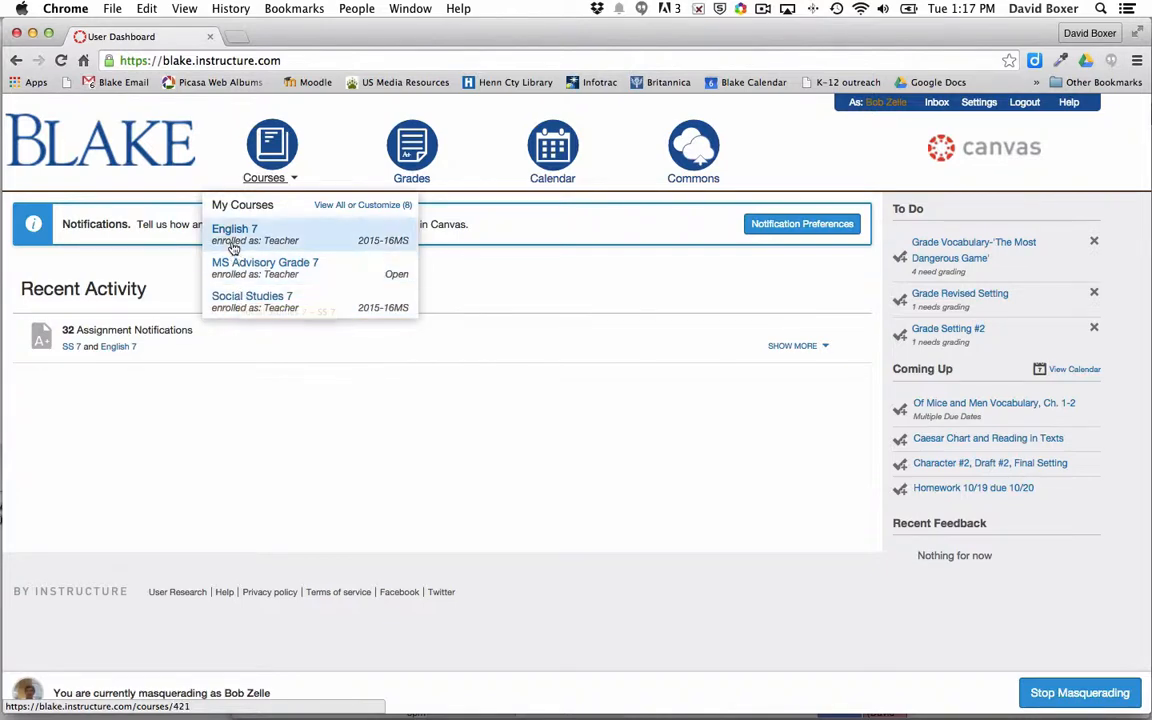
left_click(235, 229)
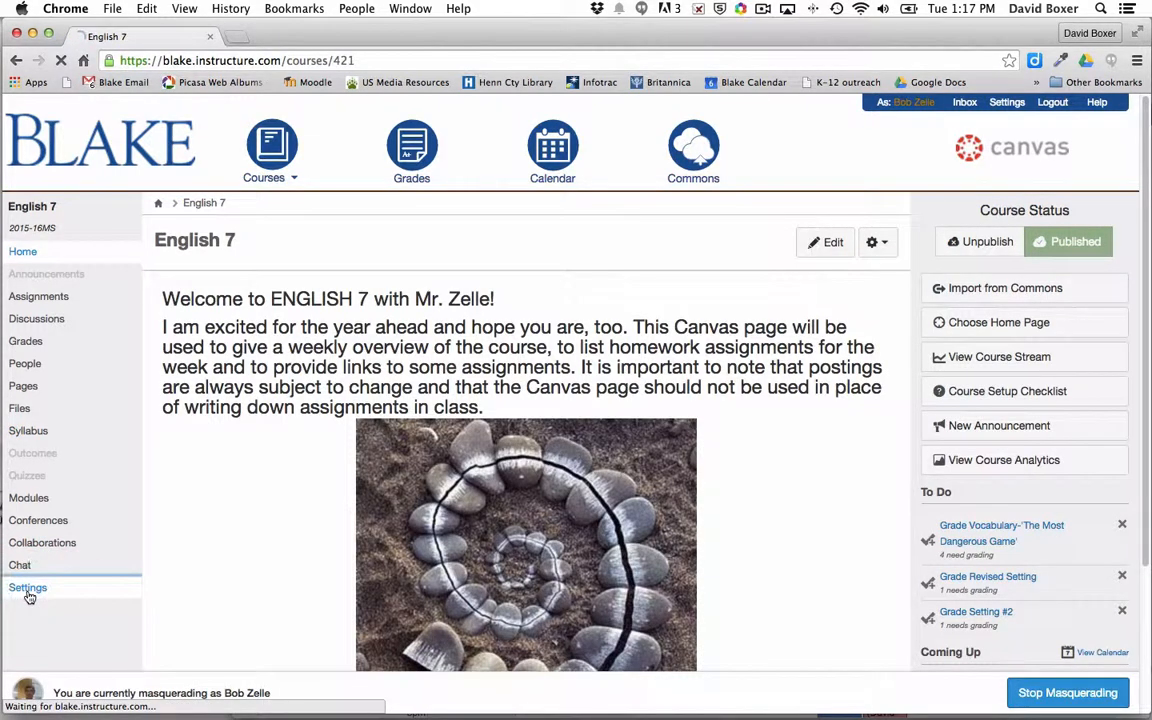
In English 7 settings, enable the course grading scheme and view its letter-grade ranges
left_click(27, 587)
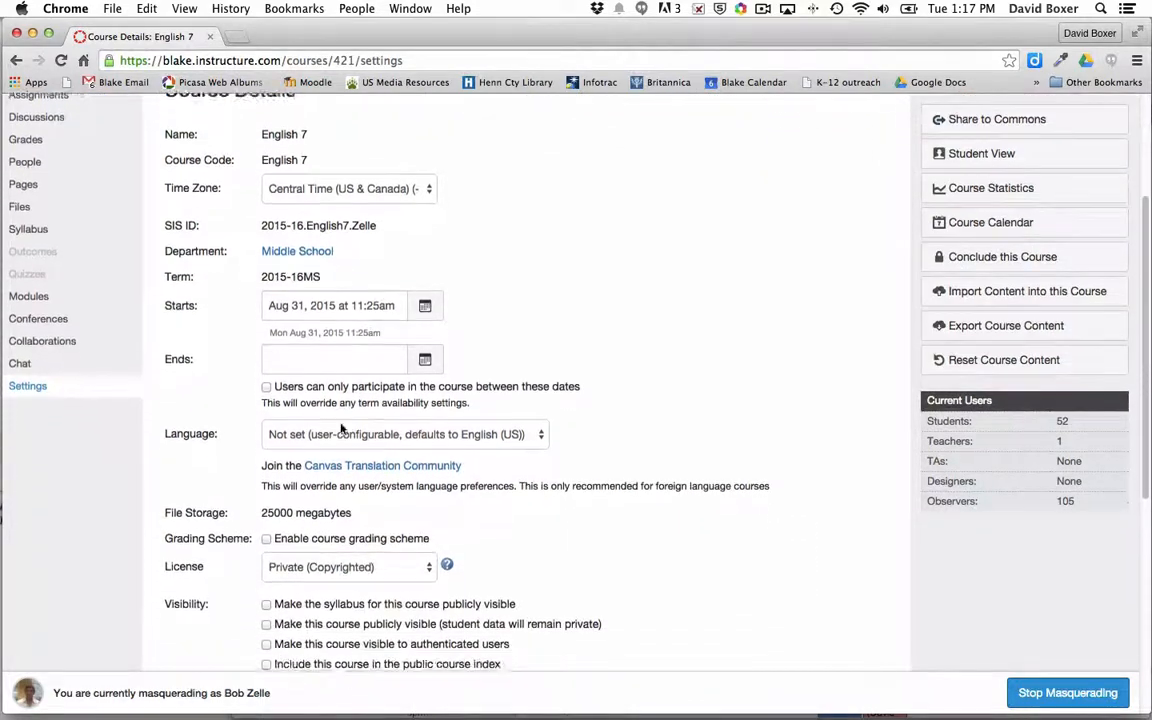
scroll("down", 3)
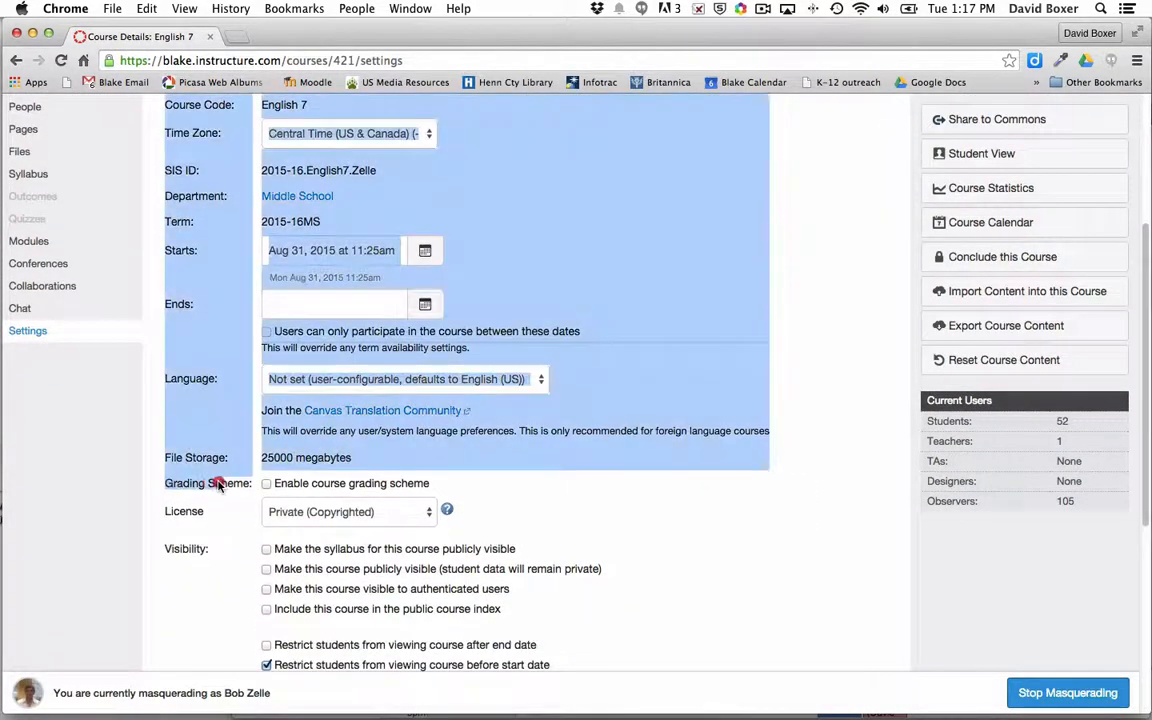
left_click(267, 483)
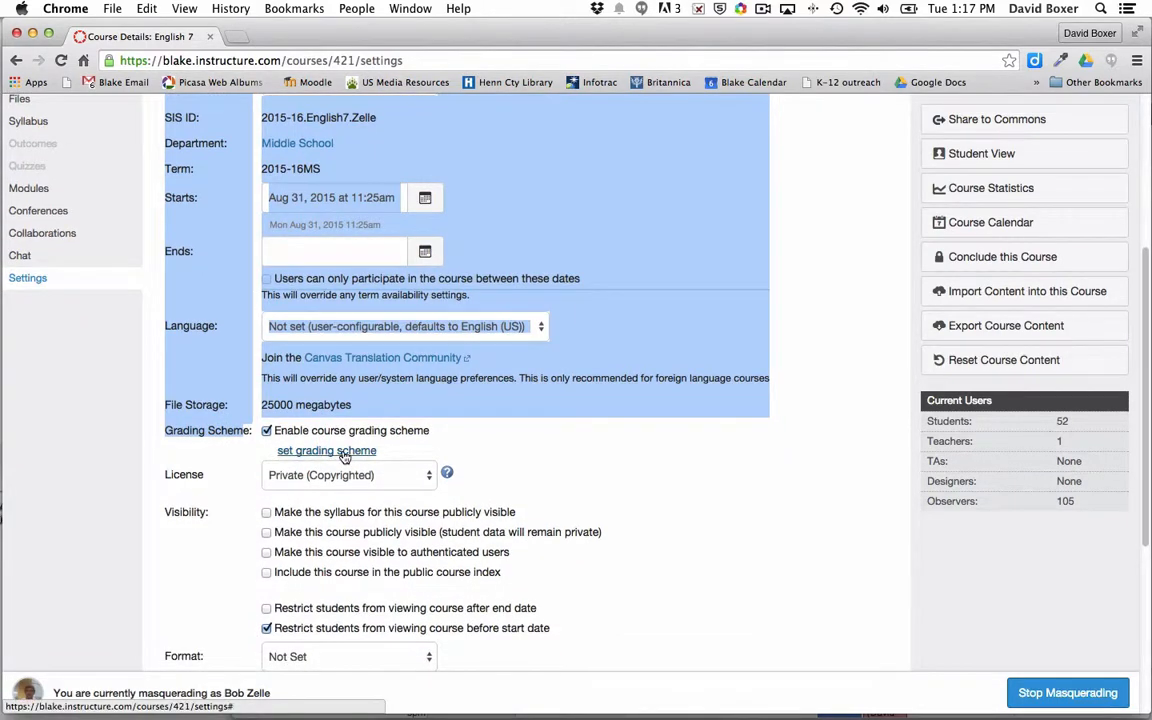
left_click(326, 450)
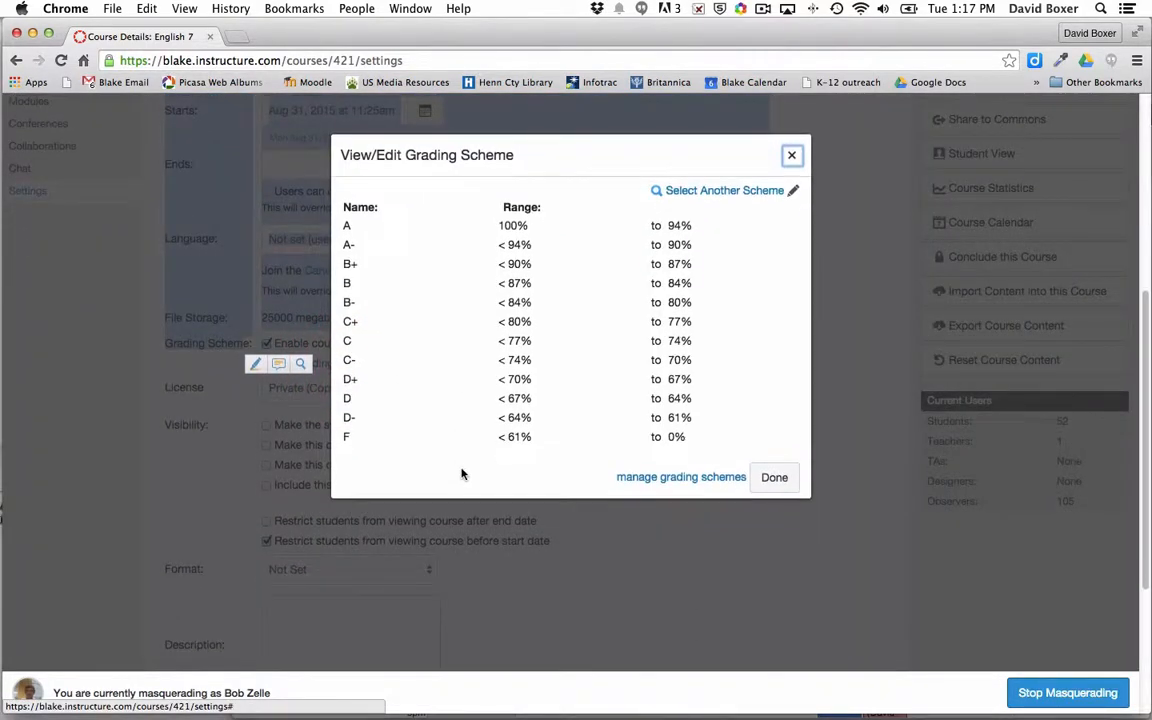
Follow 'manage grading schemes' to the English 7 grading standards page
scroll("down", 3)
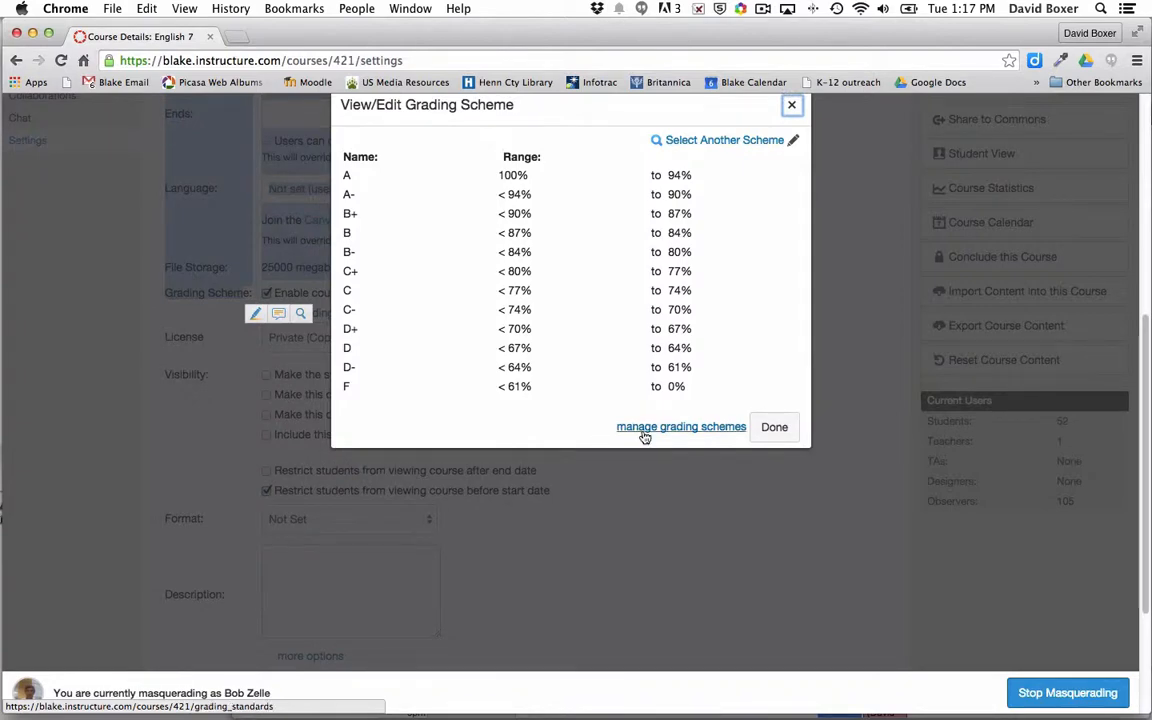
left_click(681, 427)
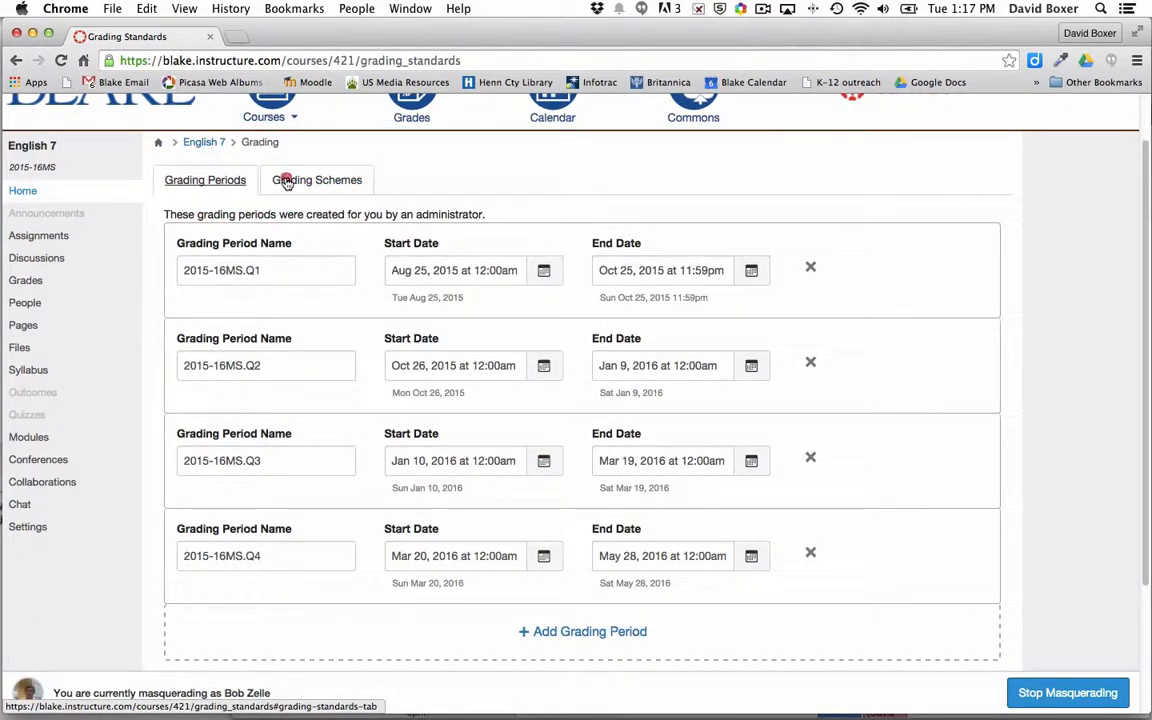
On the Grading Periods tab, change the Q1 end date to October 31, 2015
left_click(205, 180)
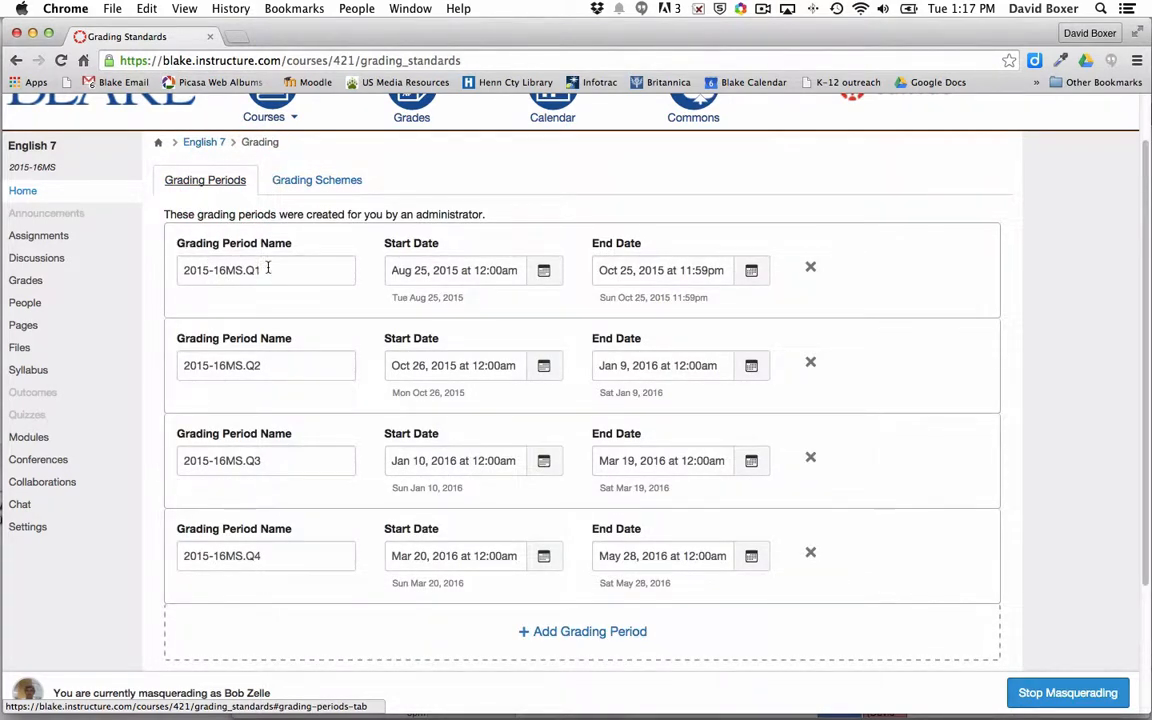
scroll("down", 3)
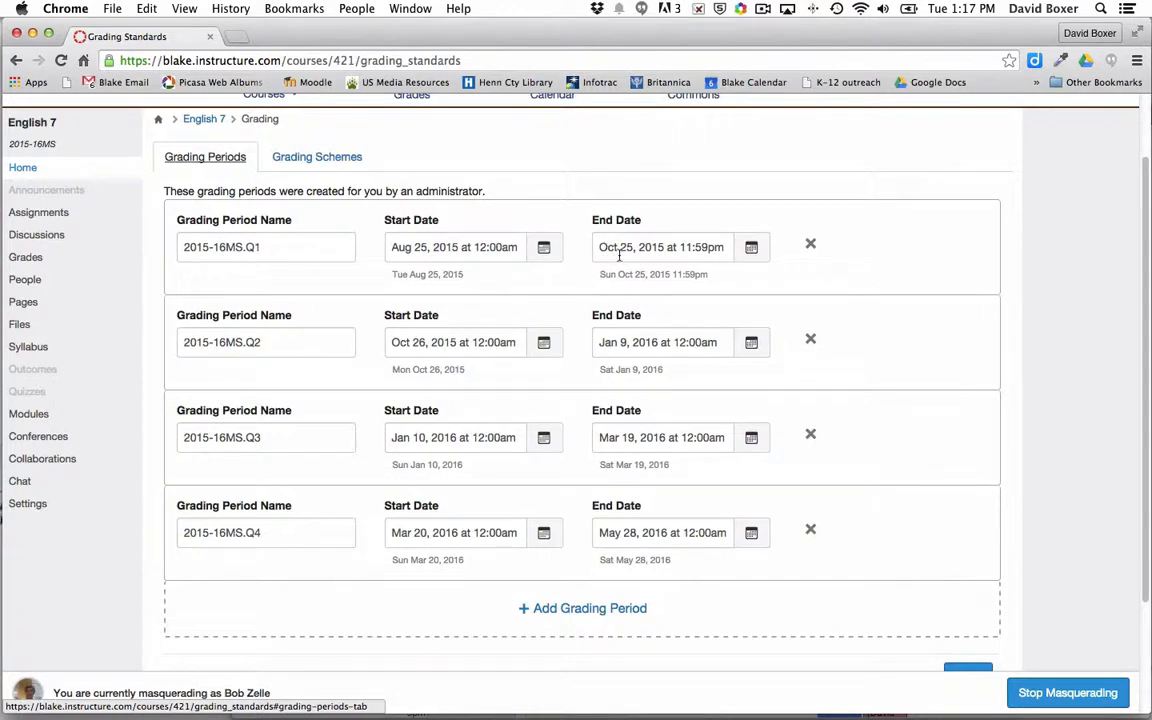
mouse_move(605, 235)
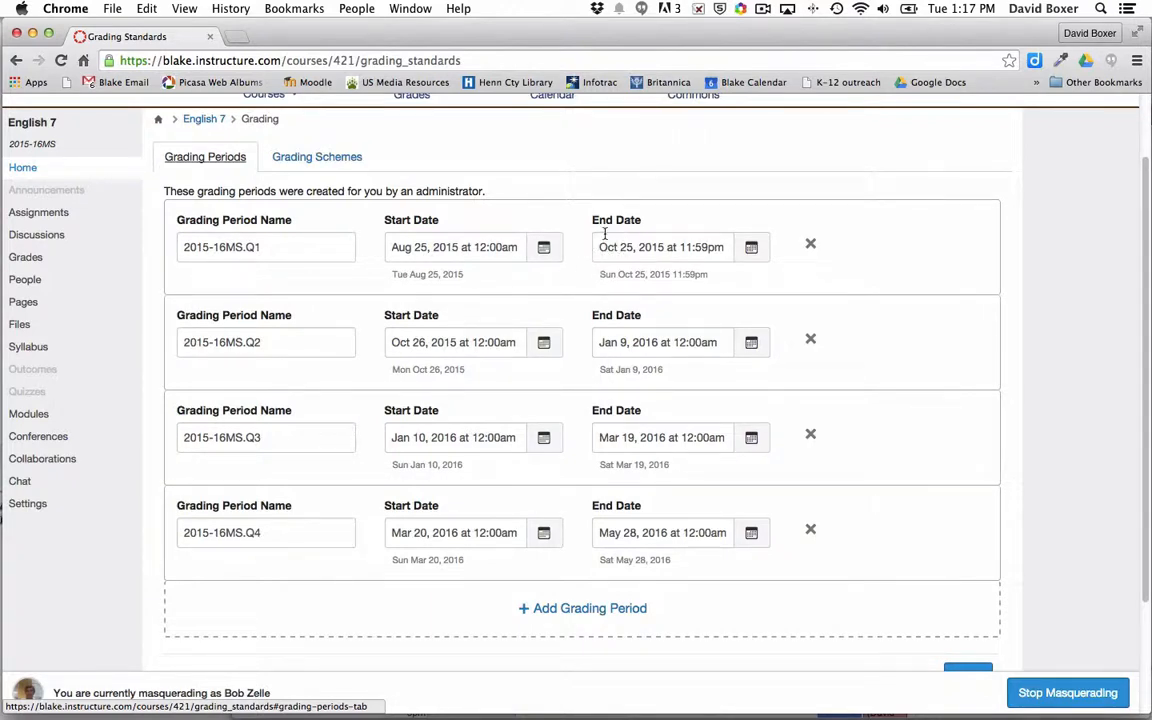
left_click(661, 246)
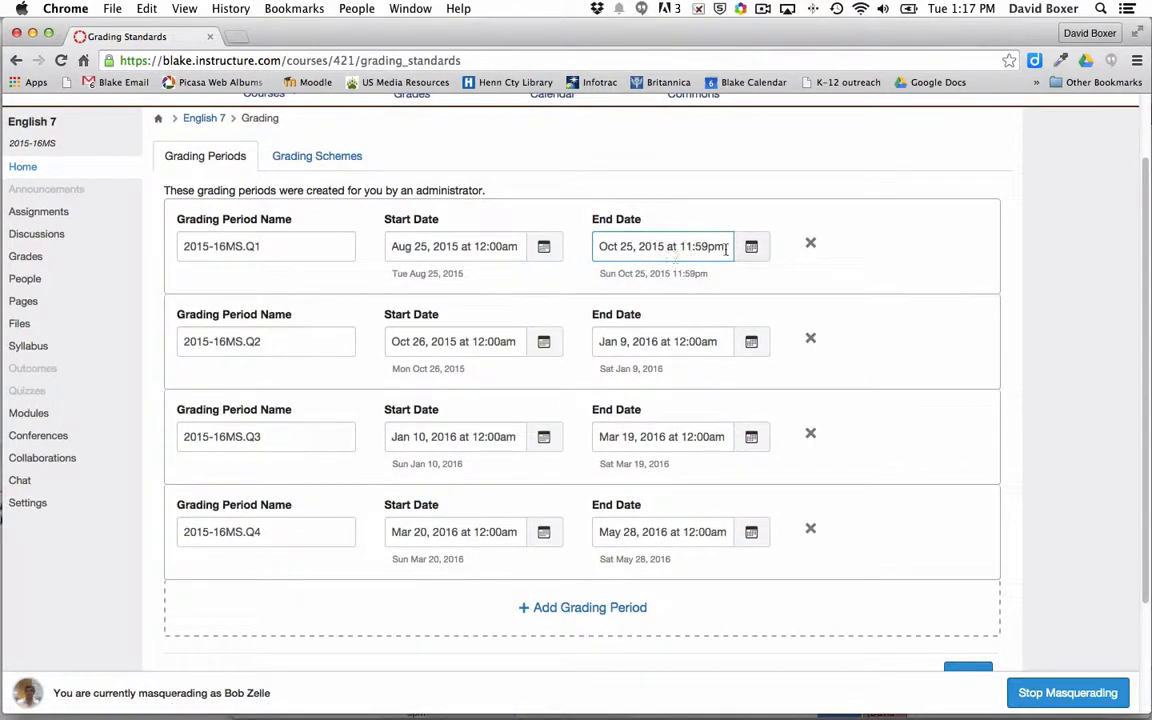
left_click(750, 246)
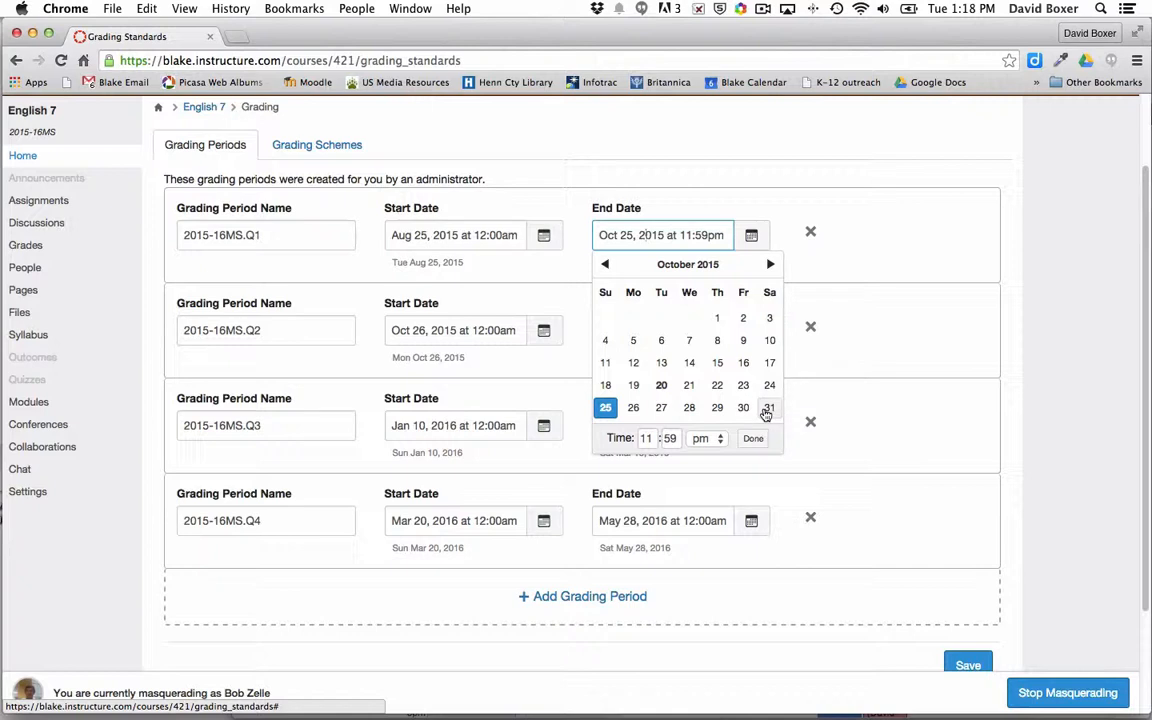
left_click(769, 407)
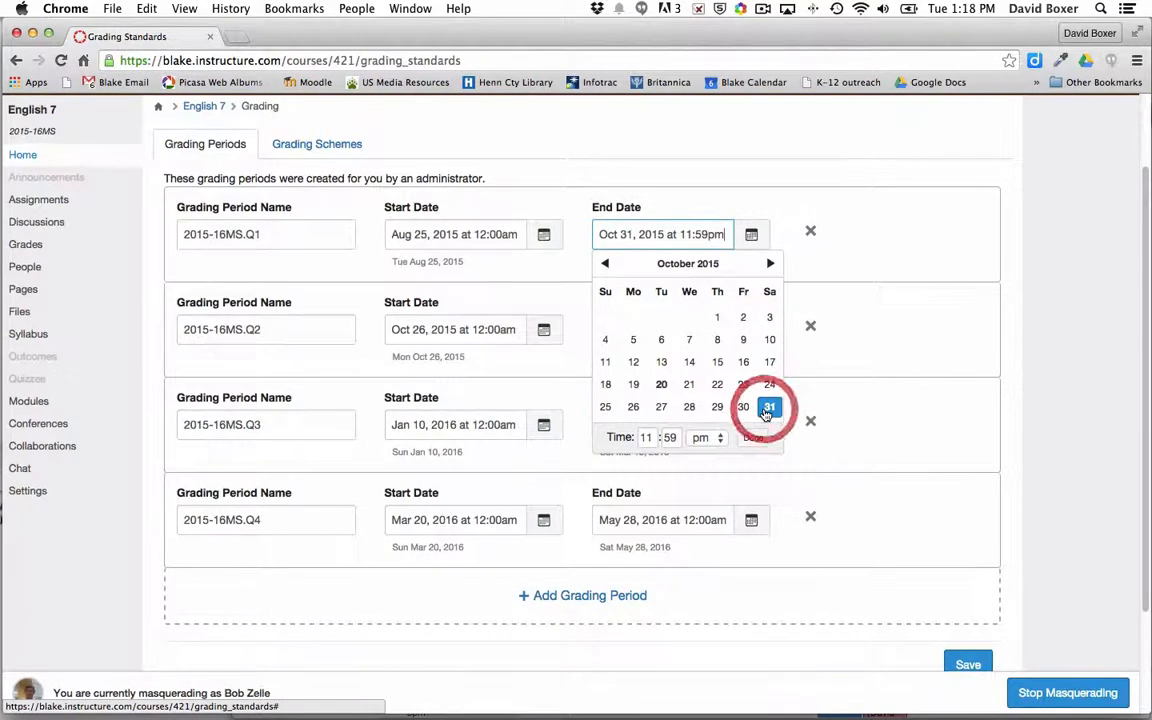
left_click(769, 406)
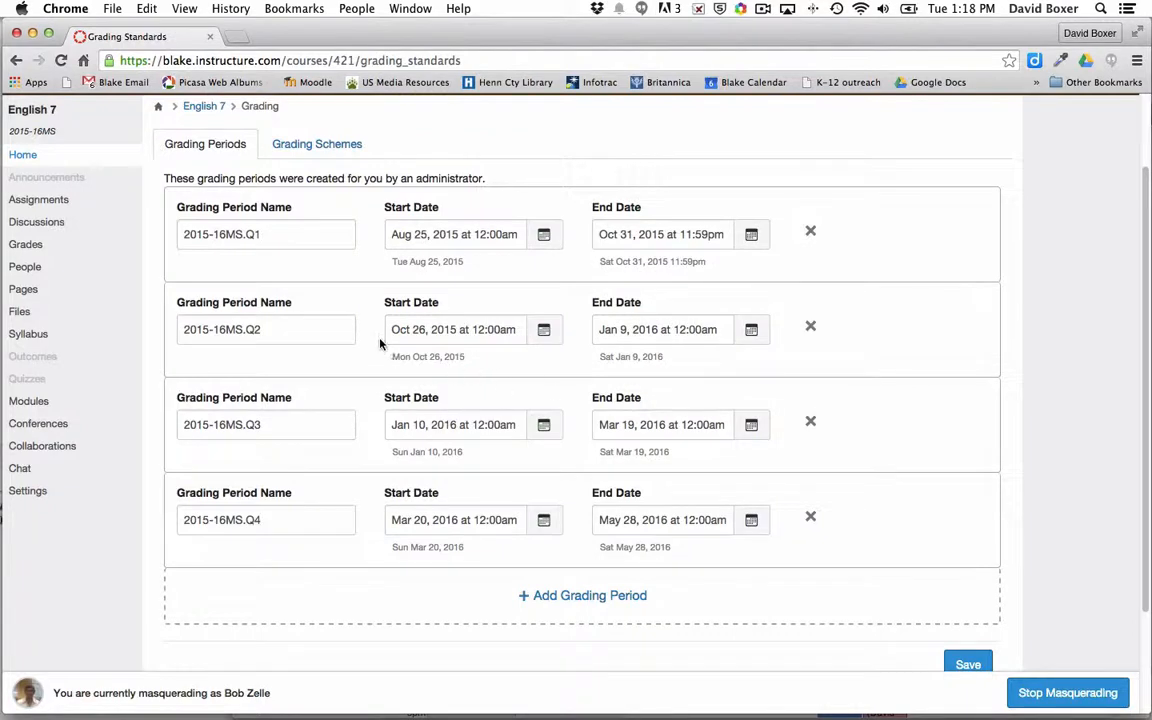
Change the Q2 start date to November 1, 2015
left_click(453, 329)
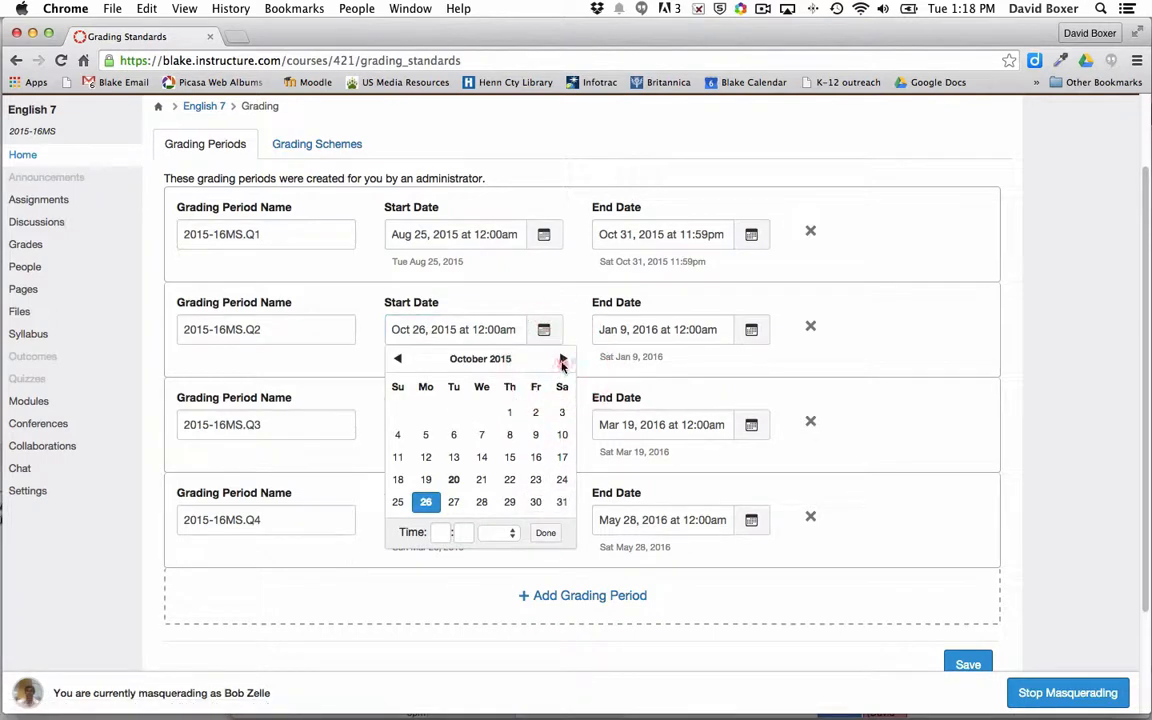
left_click(562, 358)
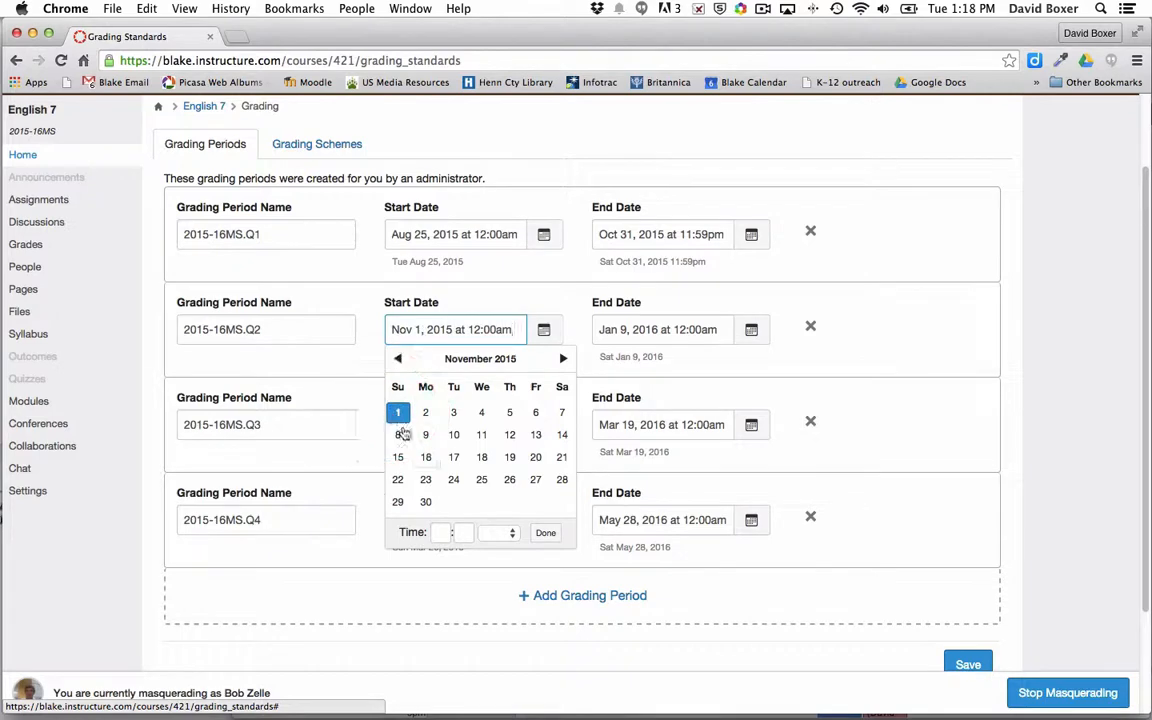
left_click(397, 411)
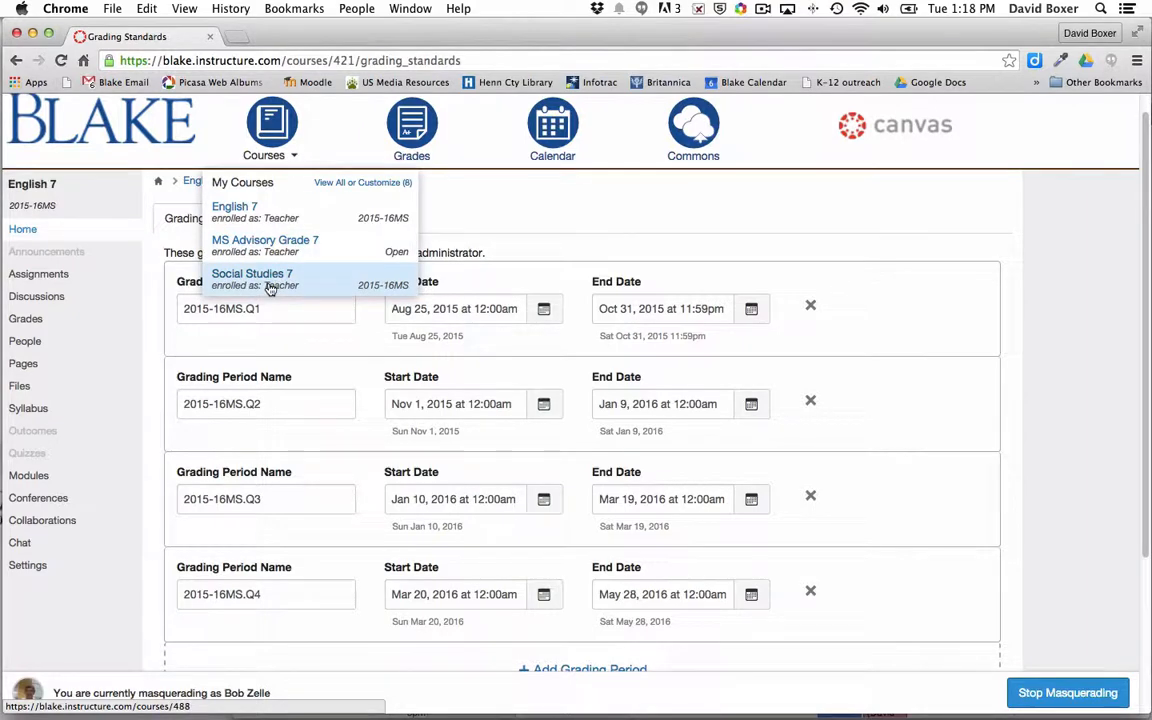
mouse_move(296, 300)
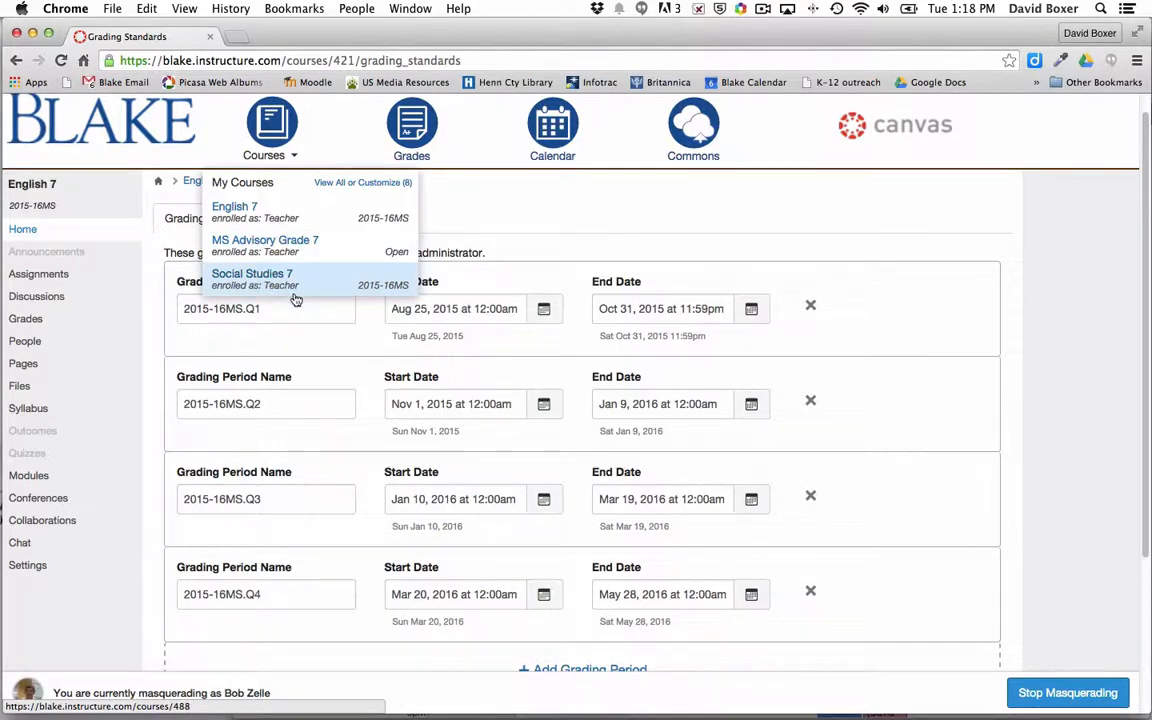